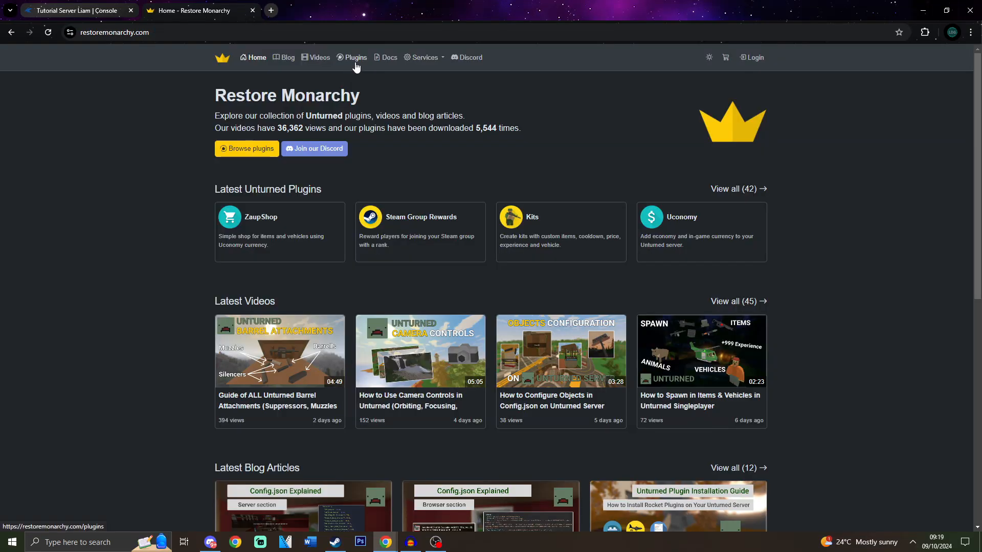
- Find the Sell Door plugin in the Unturned plugins list and download SellDoor-v3.0.2.zip
click(355, 57)
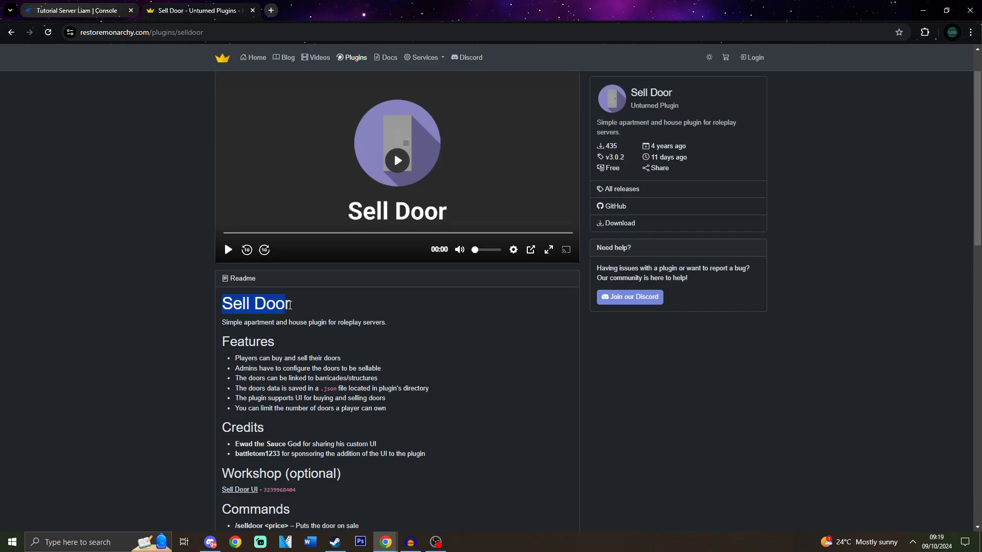
scroll(down, 3)
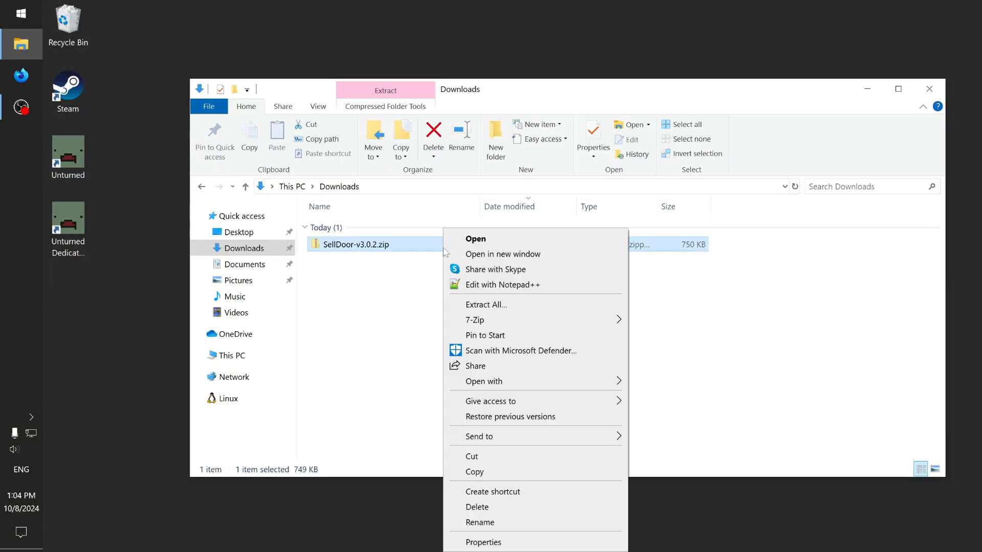
- View the contents of the downloaded SellDoor-v3.0.2.zip archive
click(475, 238)
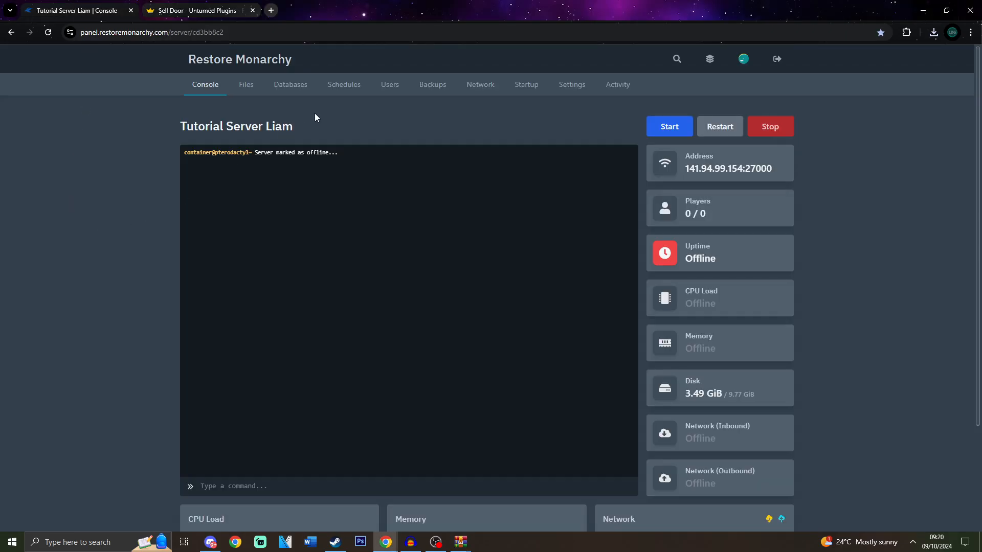
- Upload SellDoor.dll into Servers/unturned/Rocket/Plugins from the archive's Plugins folder
click(245, 85)
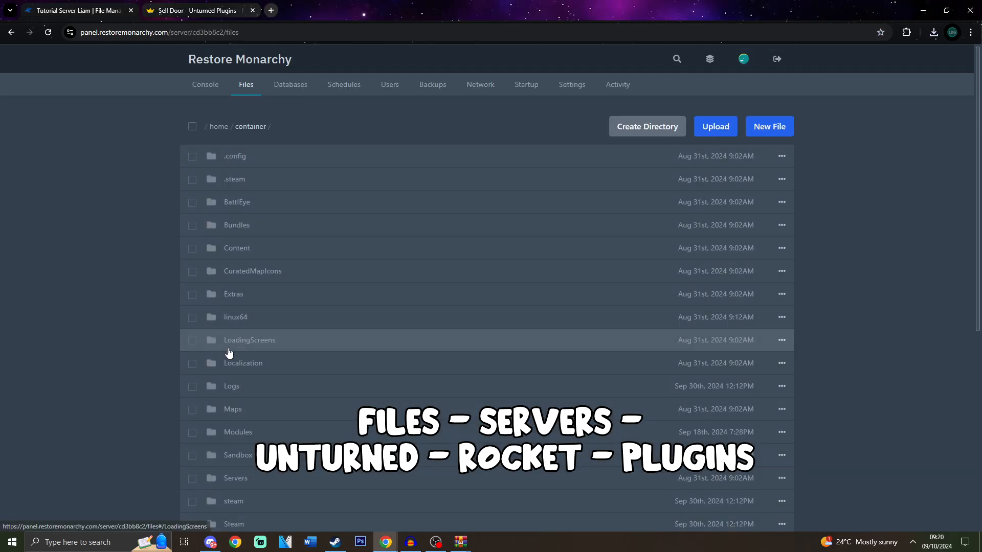
click(235, 478)
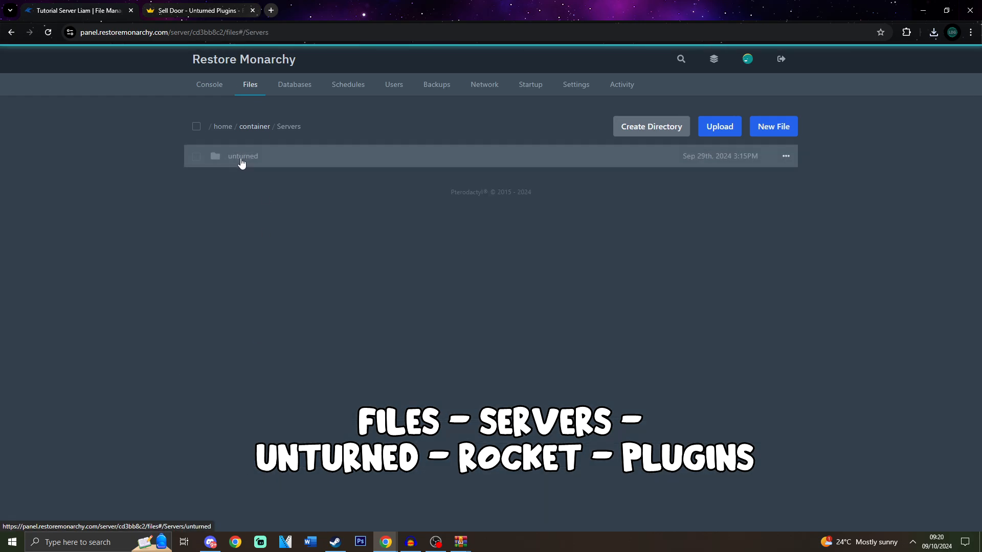
click(242, 155)
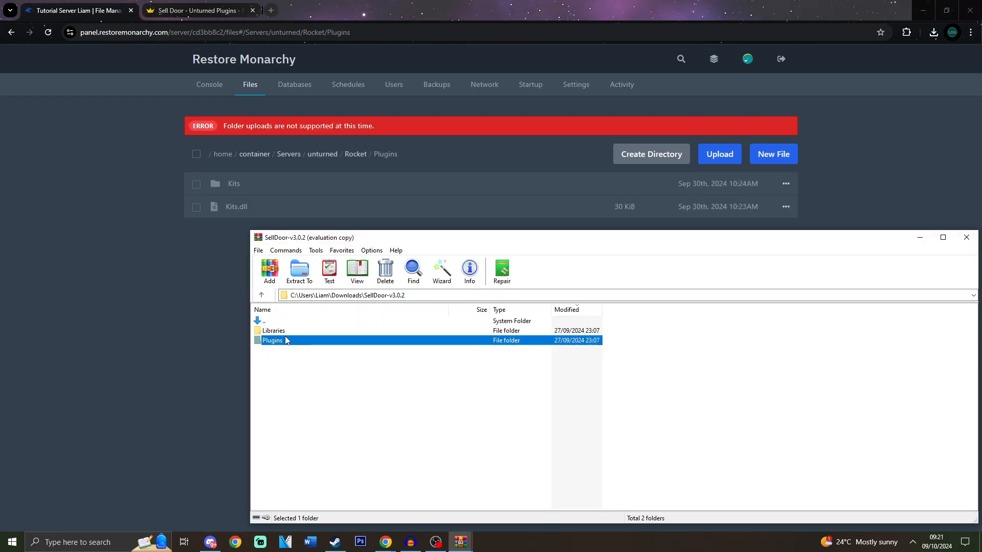
double_click(272, 339)
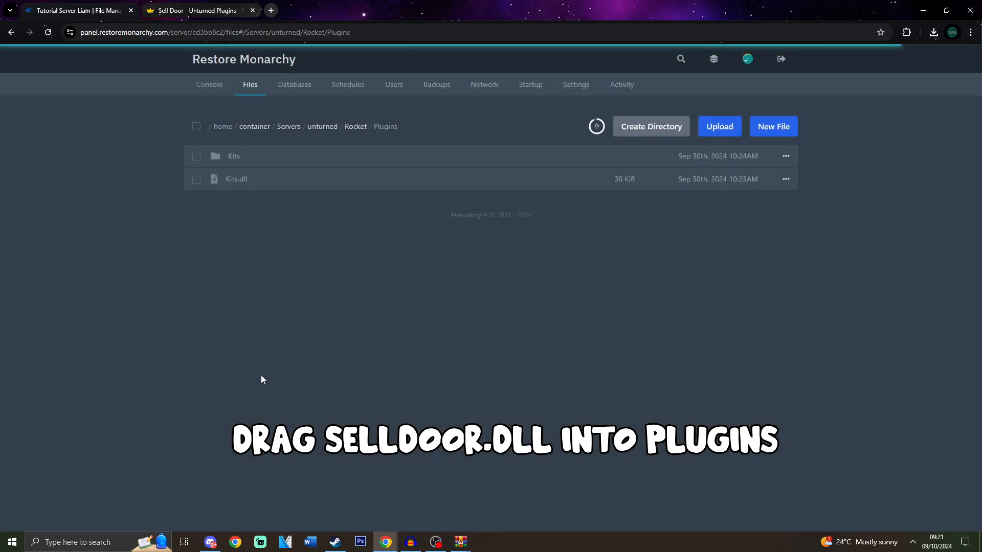
- Upload 0Harmony.dll into Rocket/Libraries and return to the Sell Door plugin page
click(355, 125)
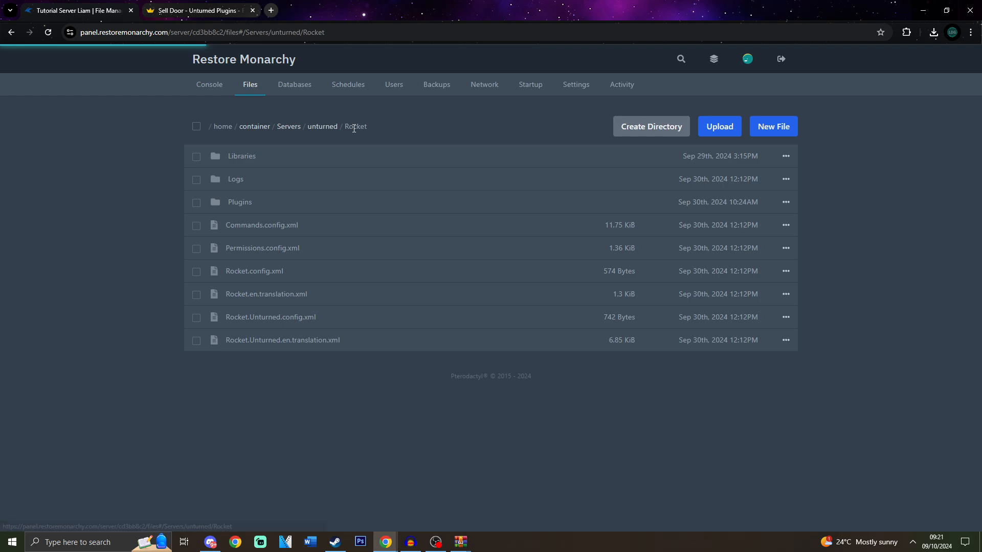
click(241, 155)
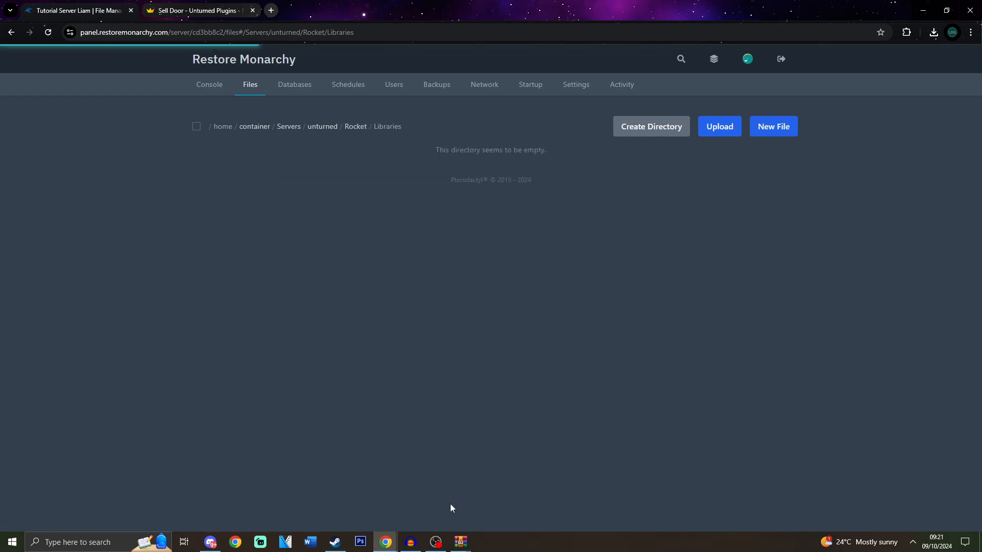
click(461, 542)
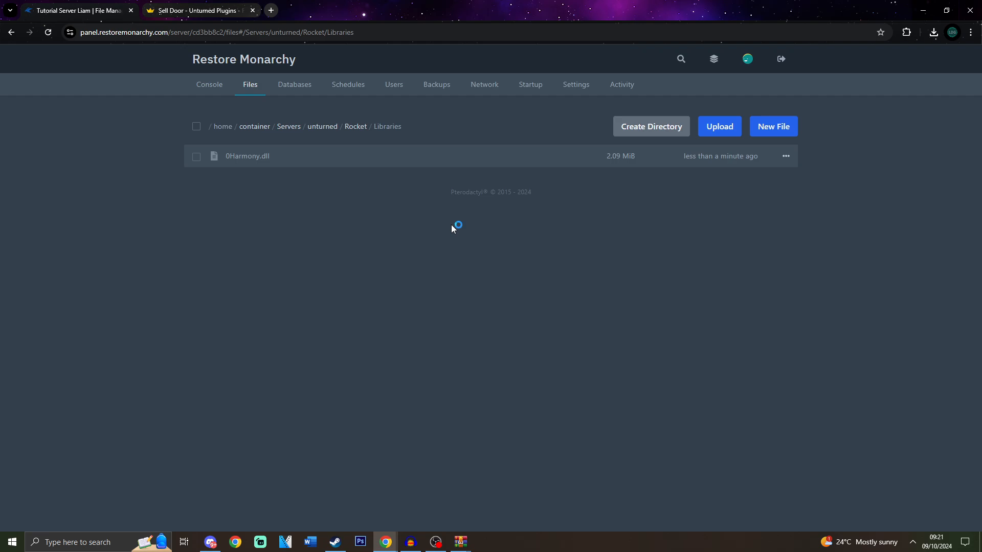
click(195, 11)
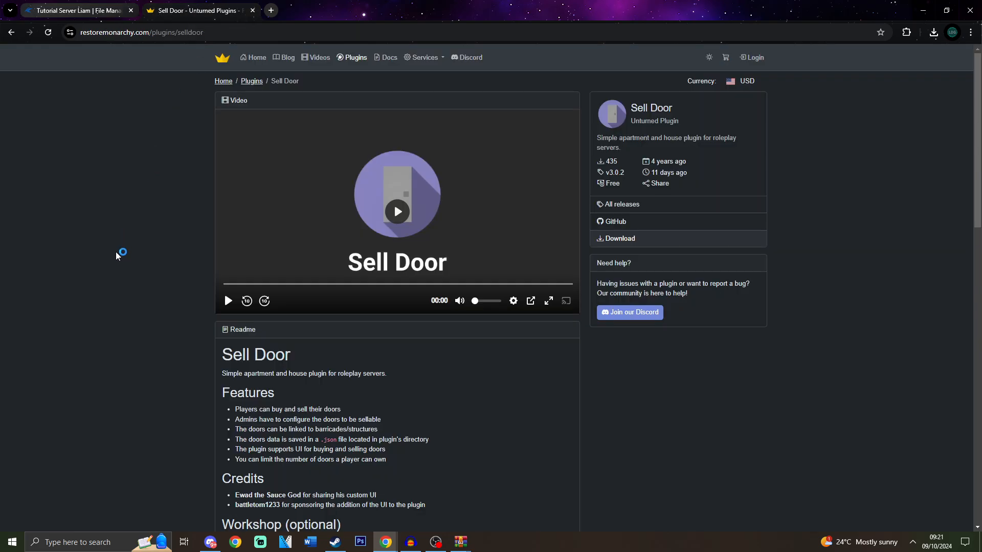
- Copy the optional Sell Door UI workshop ID from the readme's Workshop section
scroll(down, 3)
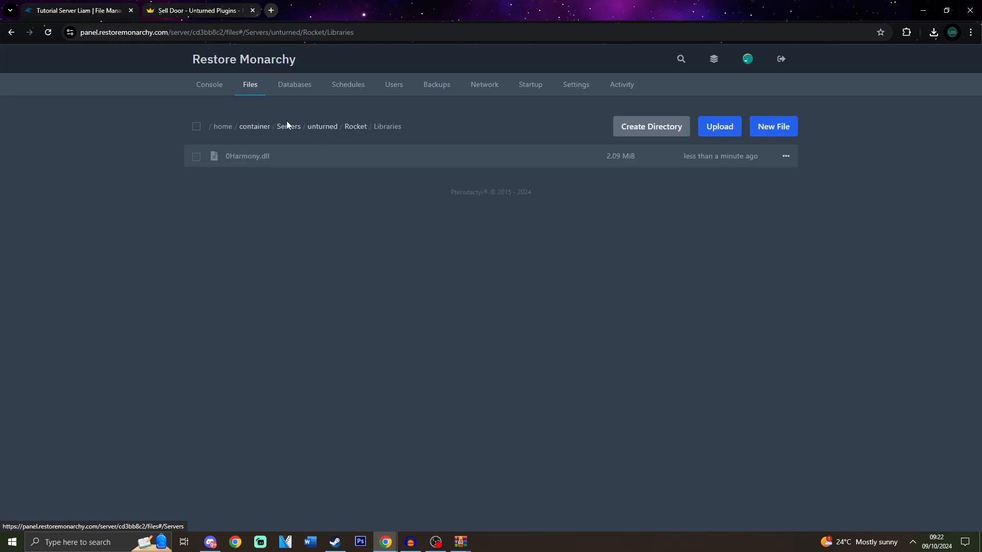
click(288, 126)
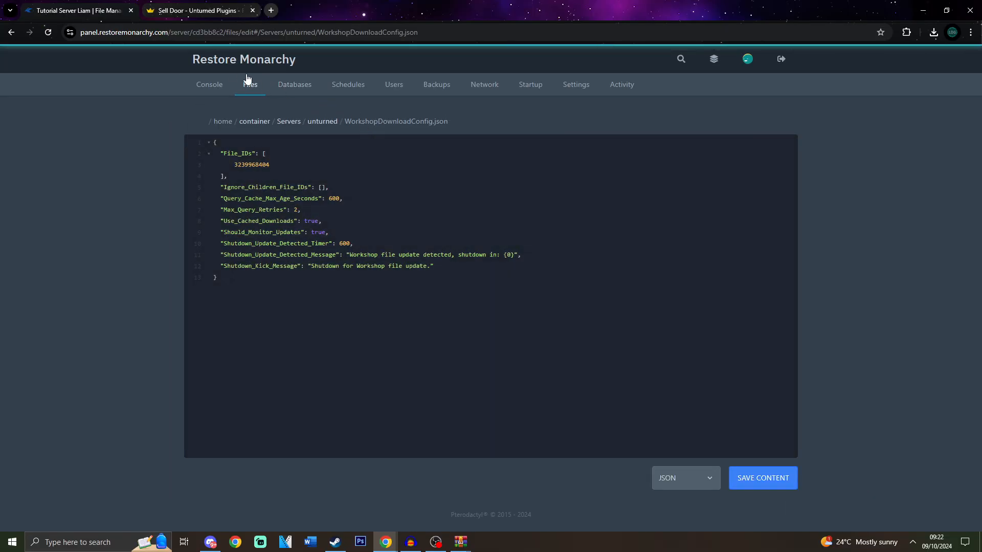
click(194, 10)
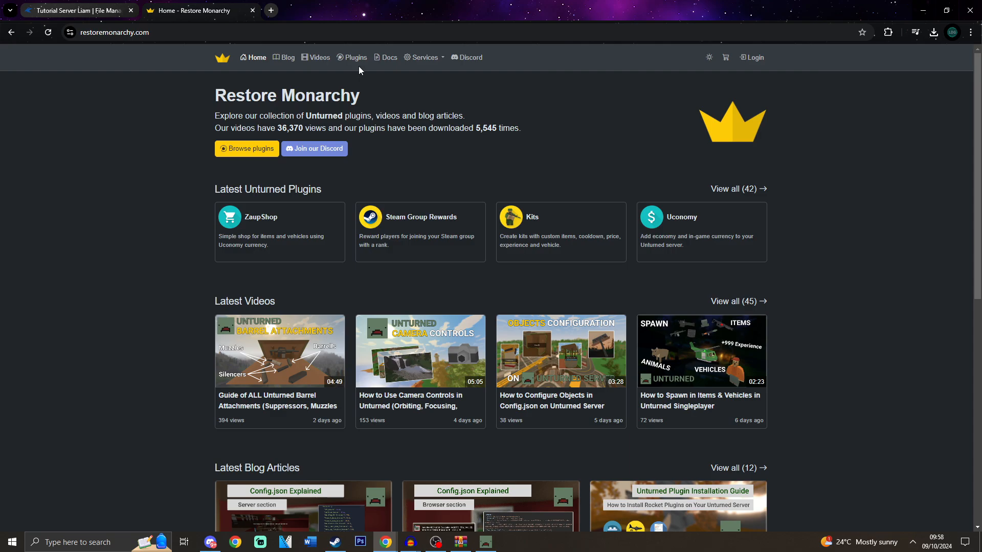
- Filter the Unturned plugins list by 'uconom' to show the Uconomy plugins
click(355, 57)
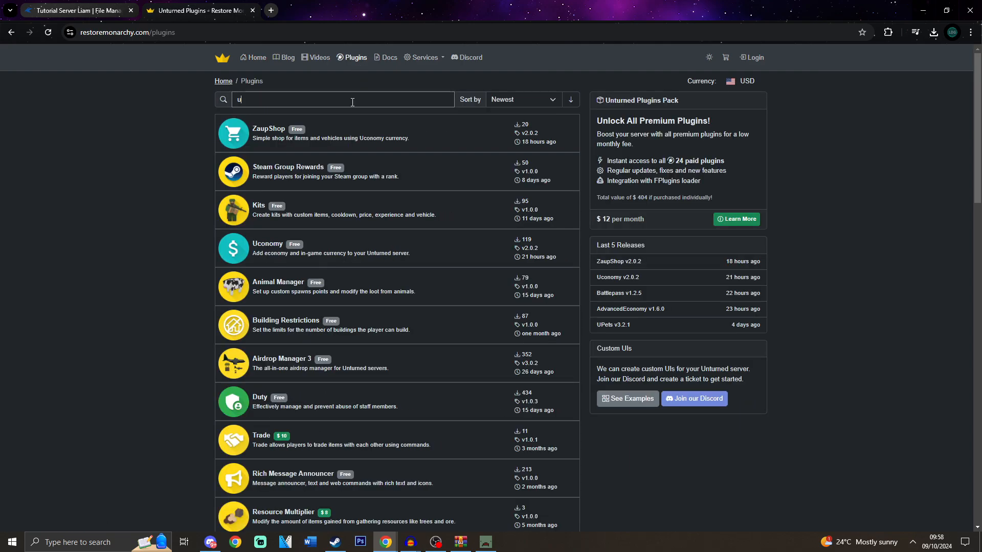
text(conom)
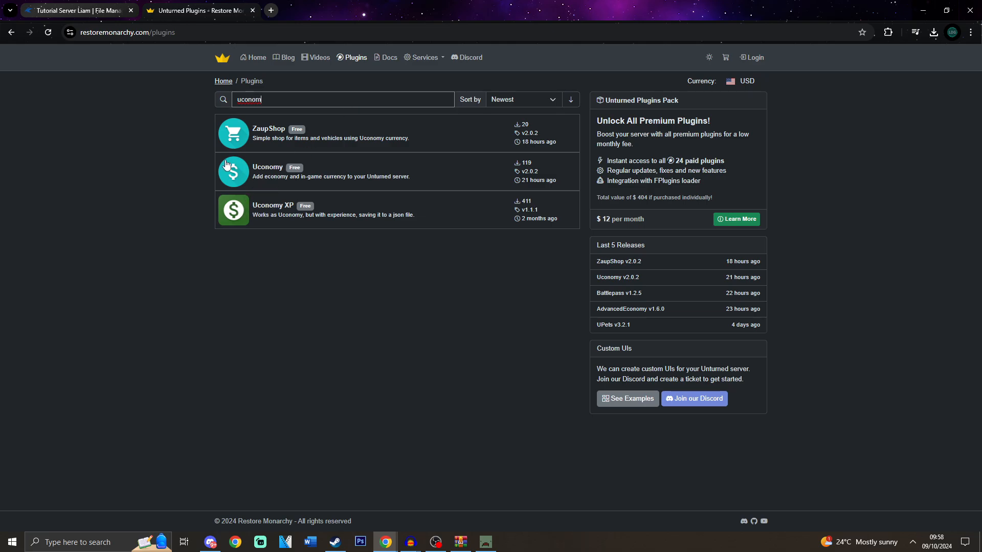
mouse_move(306, 227)
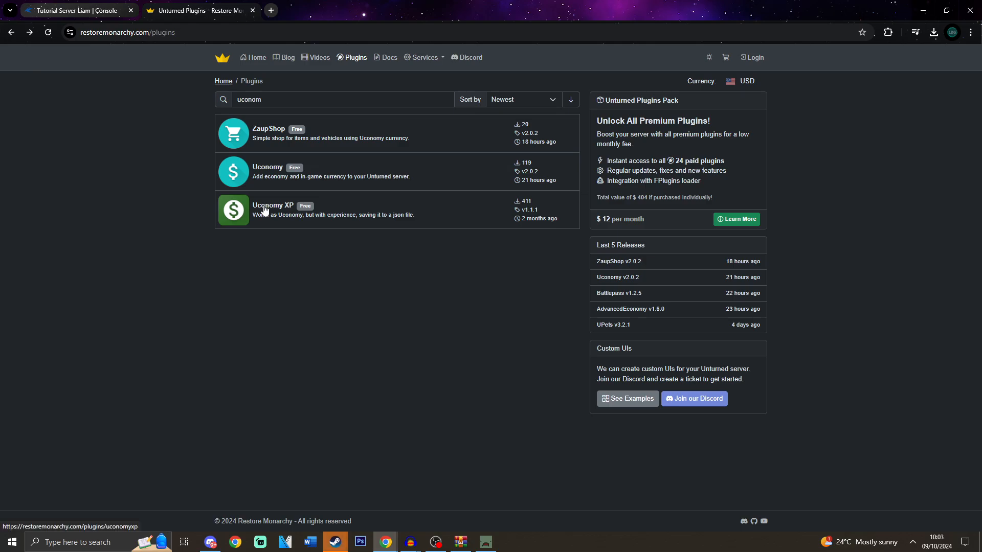
mouse_move(290, 177)
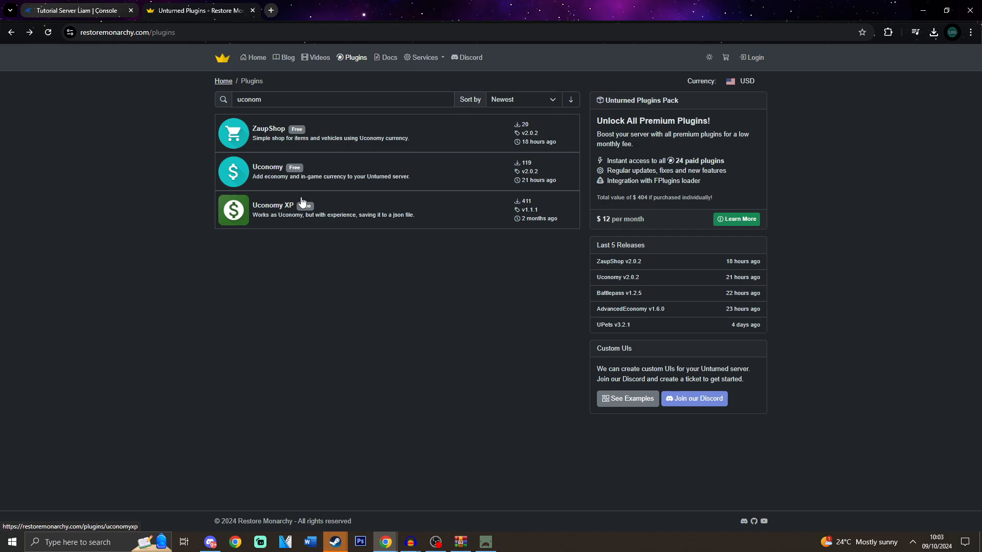
mouse_move(336, 229)
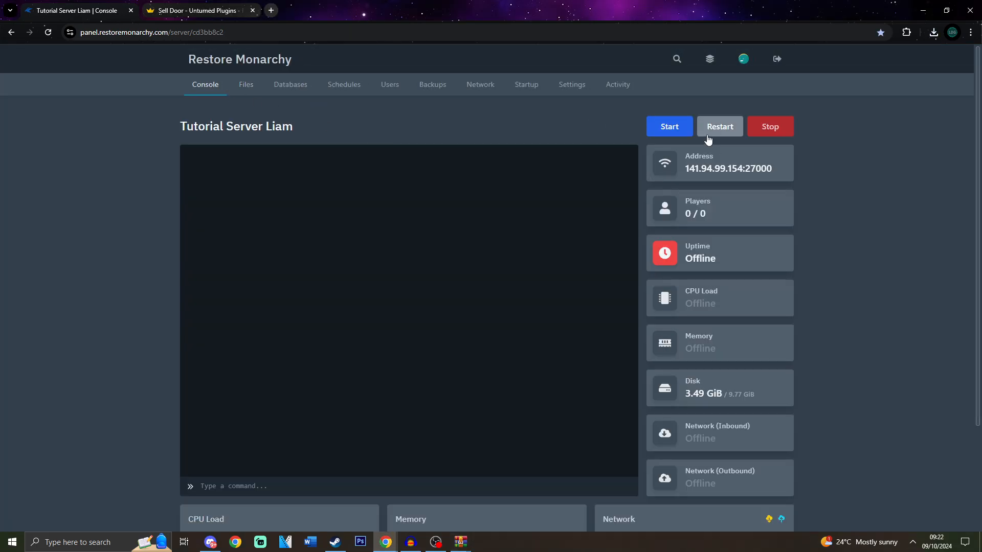
- Restart the server and browse to Rocket/Plugins/SellDoor with its configuration and translation files
click(669, 127)
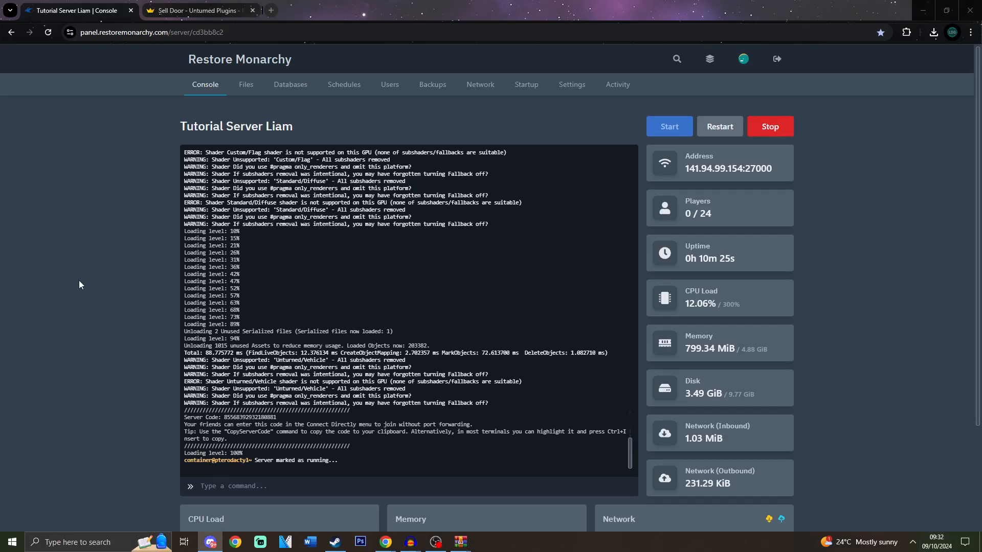
click(245, 85)
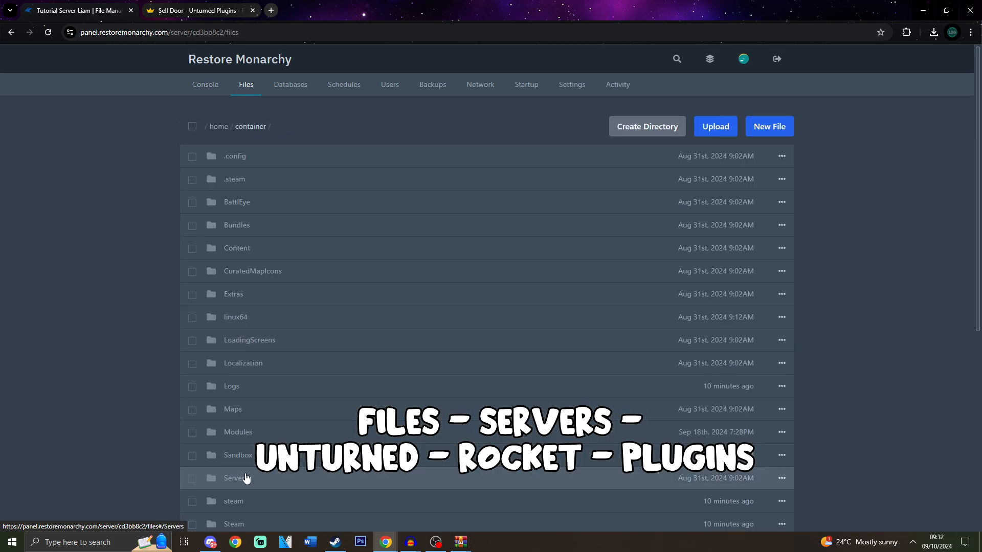
click(235, 478)
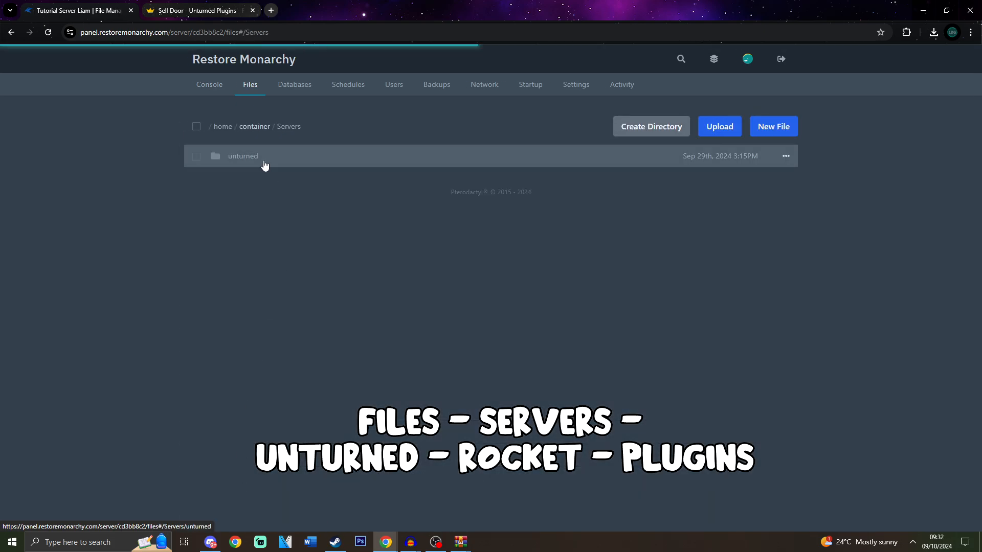
click(242, 156)
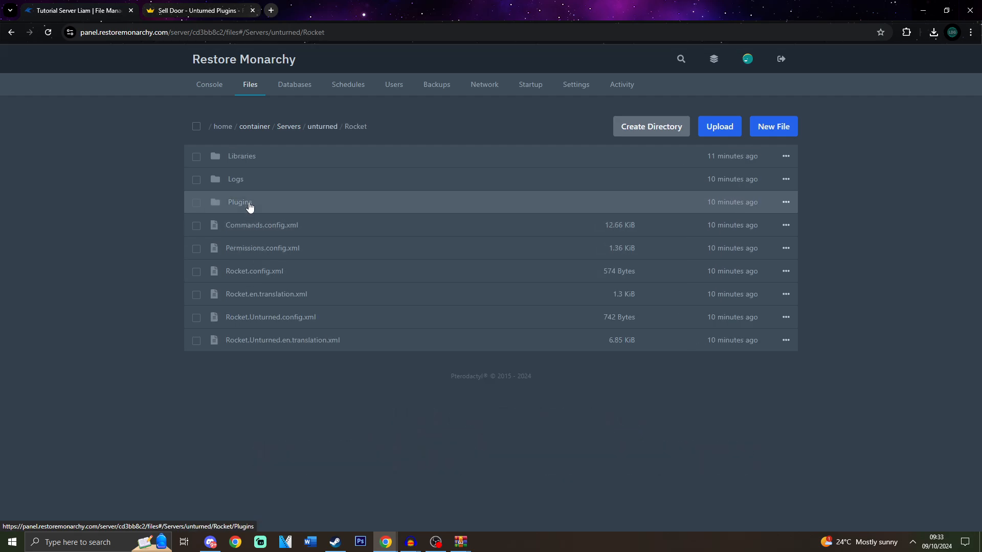
click(240, 201)
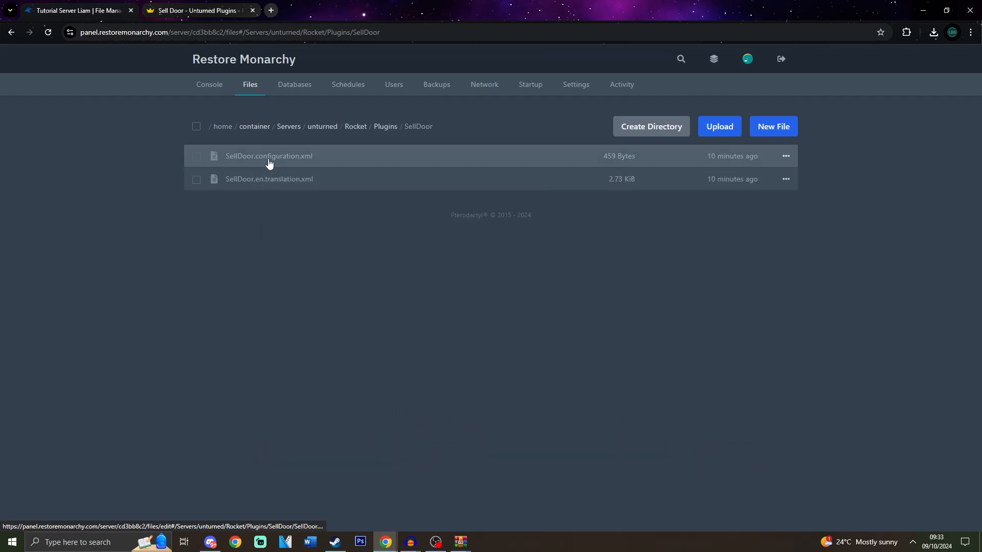
- Review SellDoor.configuration.xml: DefaultMaxDoors 1 and the selldoor.vip limit of 3
click(269, 156)
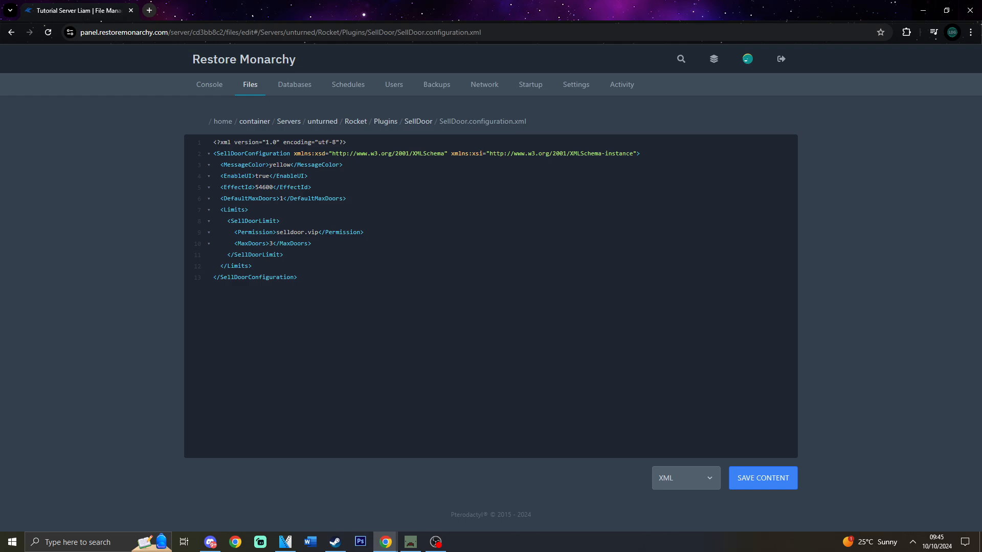
click(285, 198)
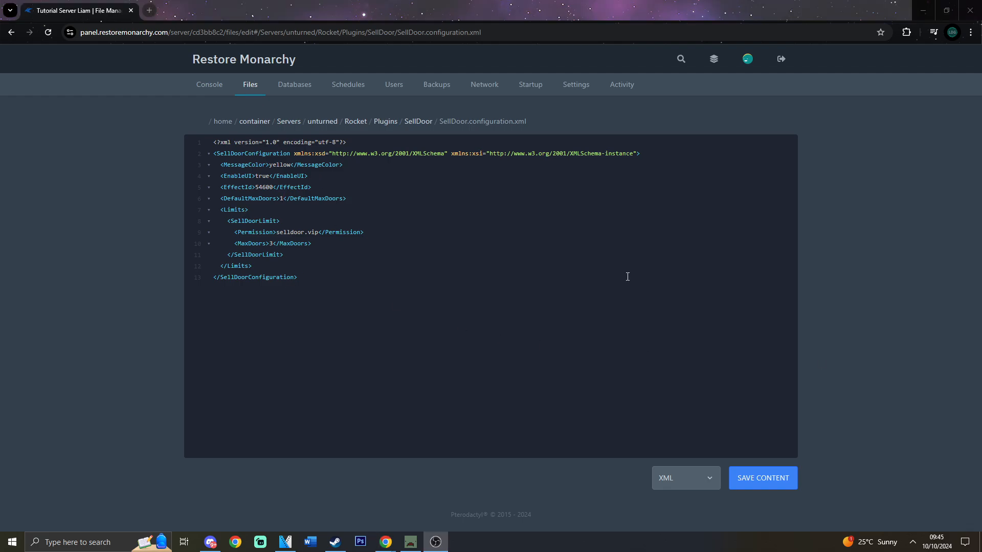
drag(218, 176, 312, 243)
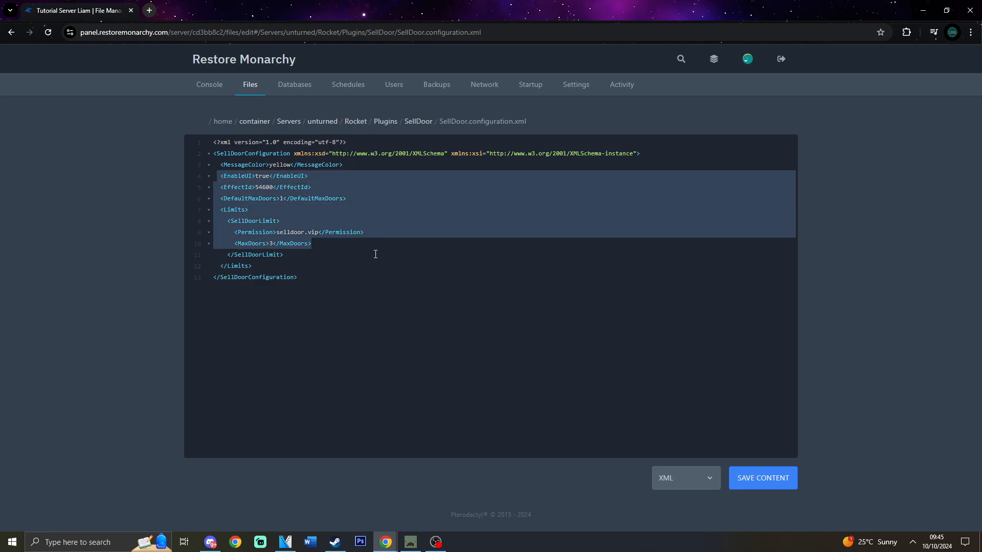
click(374, 254)
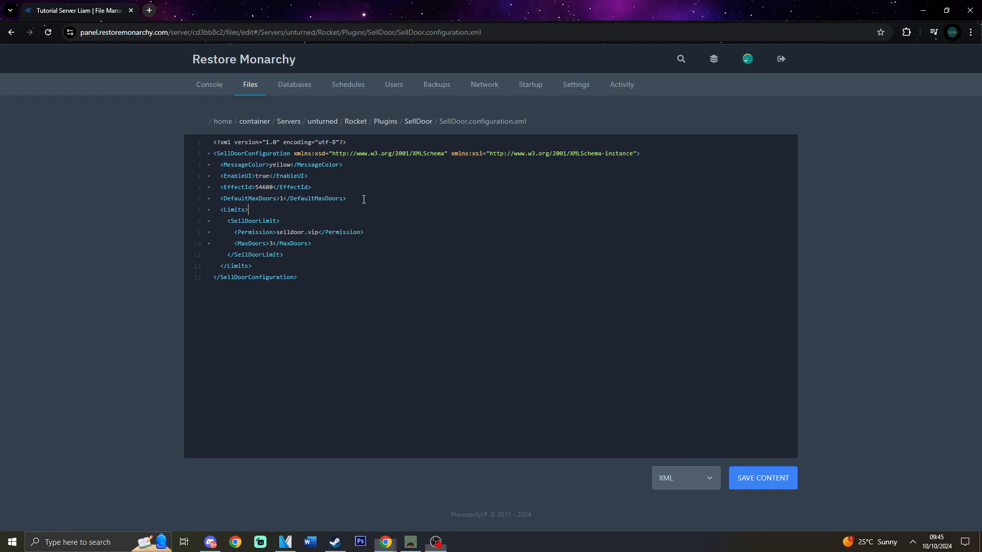
drag(219, 175, 362, 208)
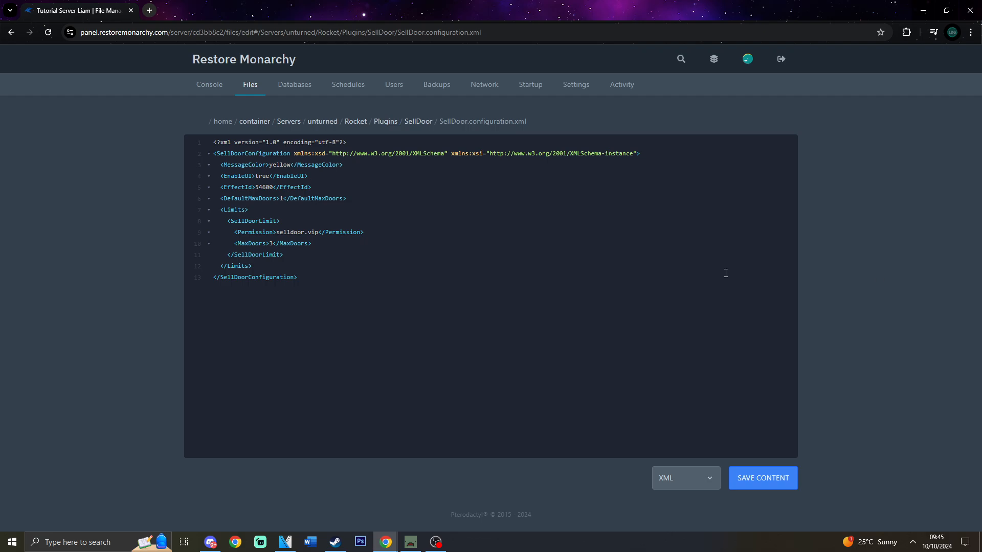
mouse_move(274, 201)
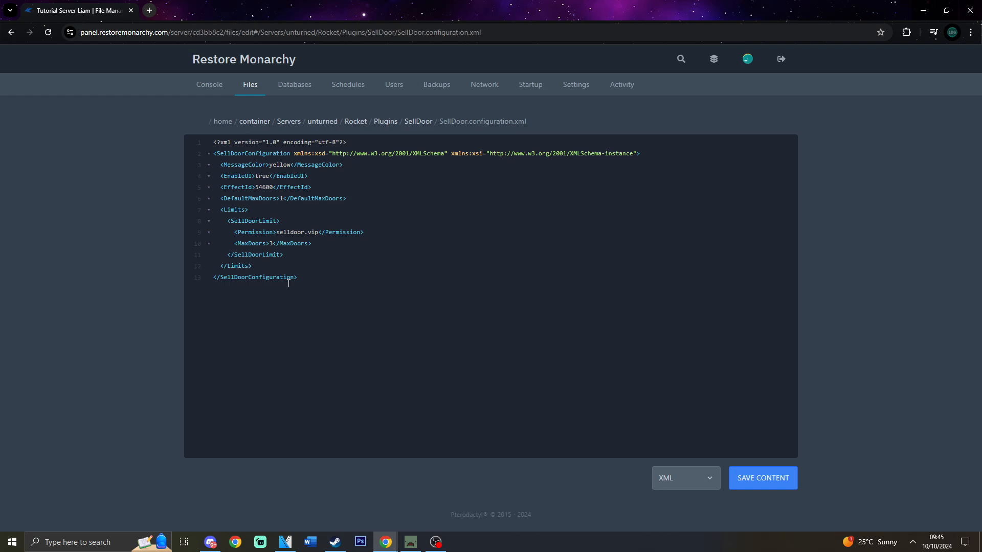
- In unturned/Config.json, fold the Server, UnityEvents and Easy difficulty sections out of the way
click(323, 120)
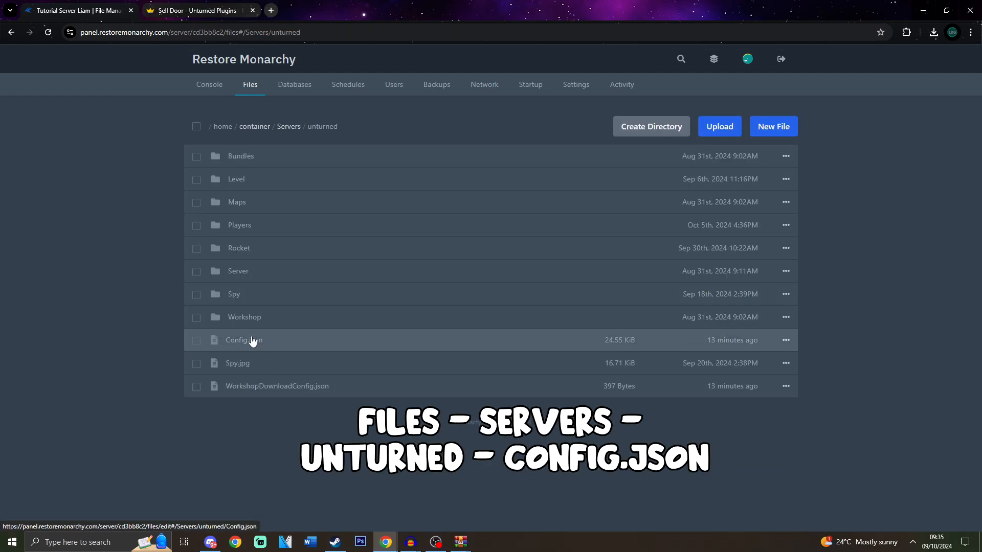
click(243, 340)
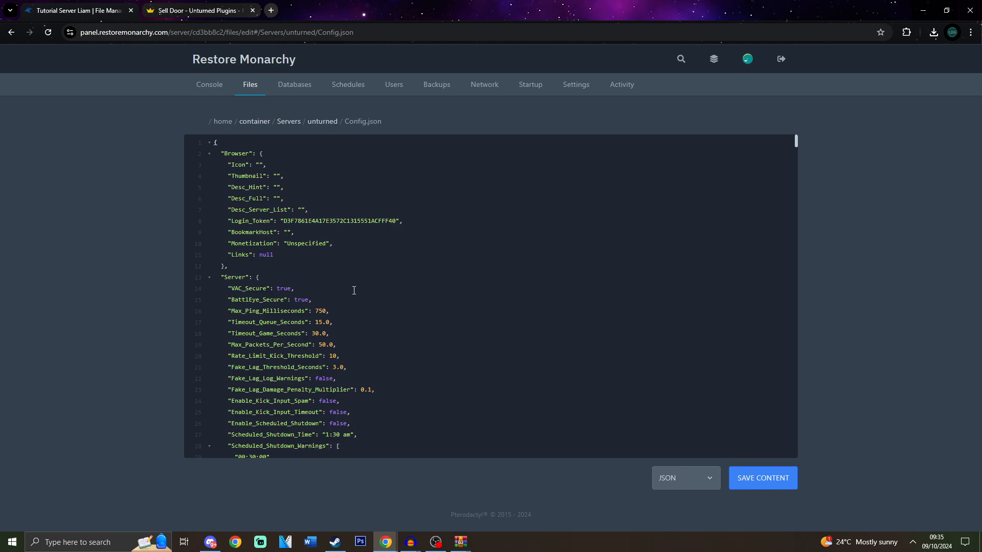
mouse_move(451, 295)
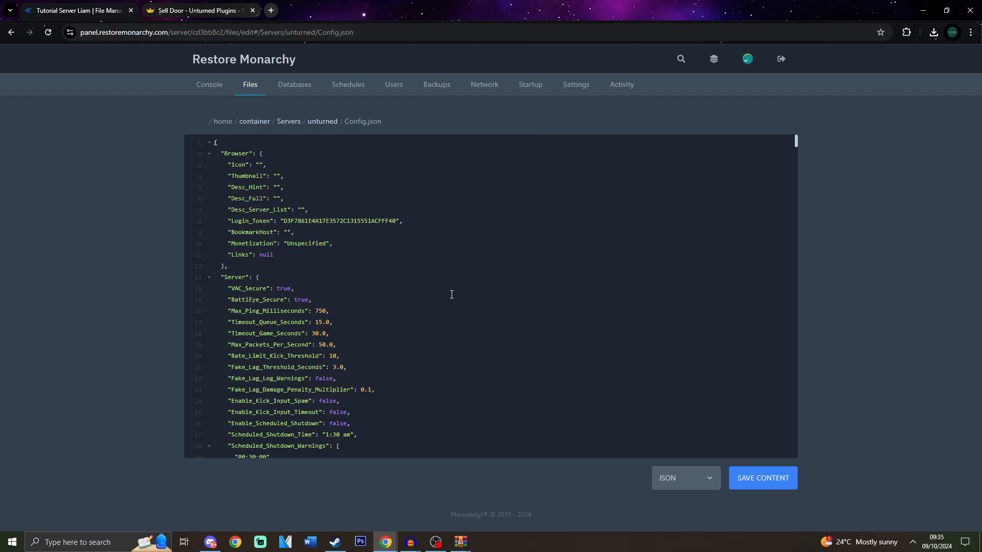
click(209, 154)
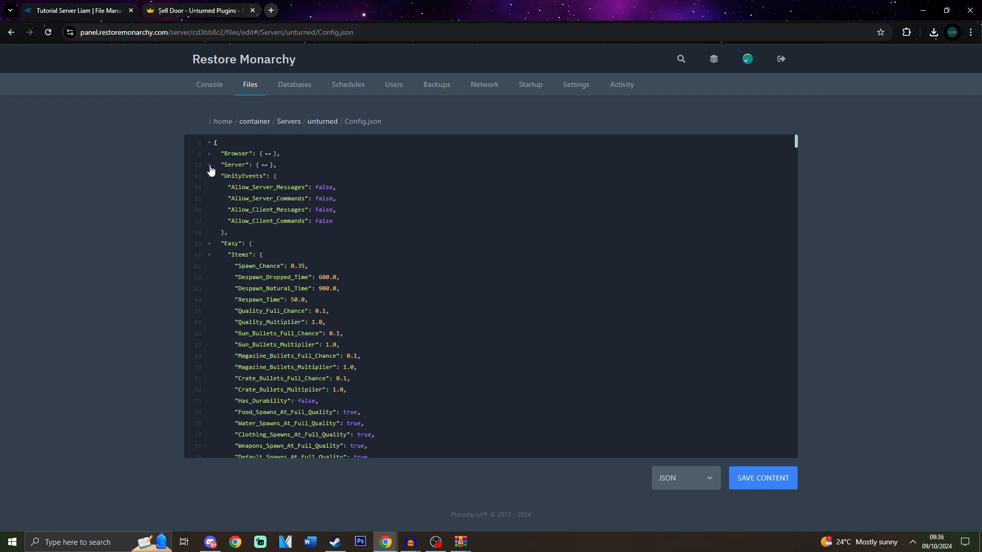
click(209, 176)
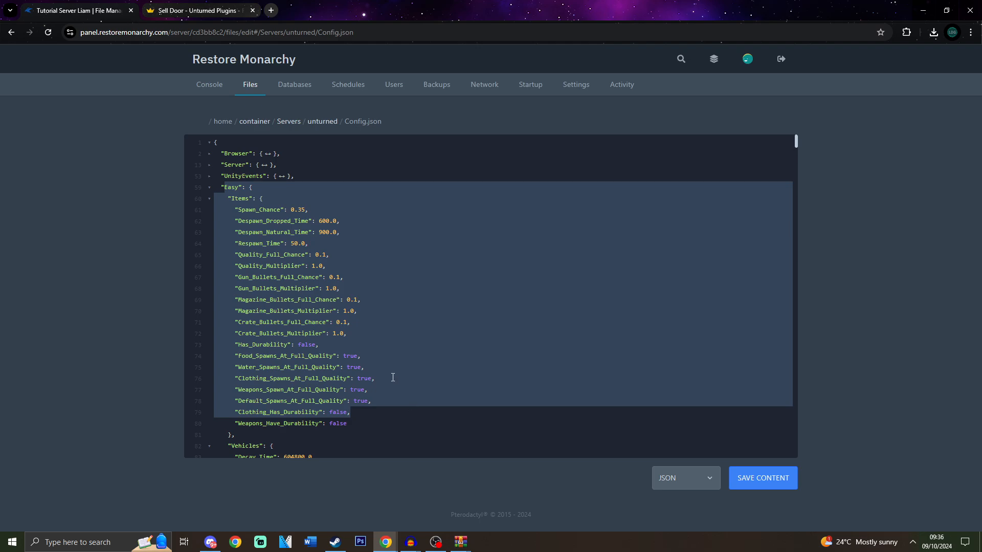
click(209, 198)
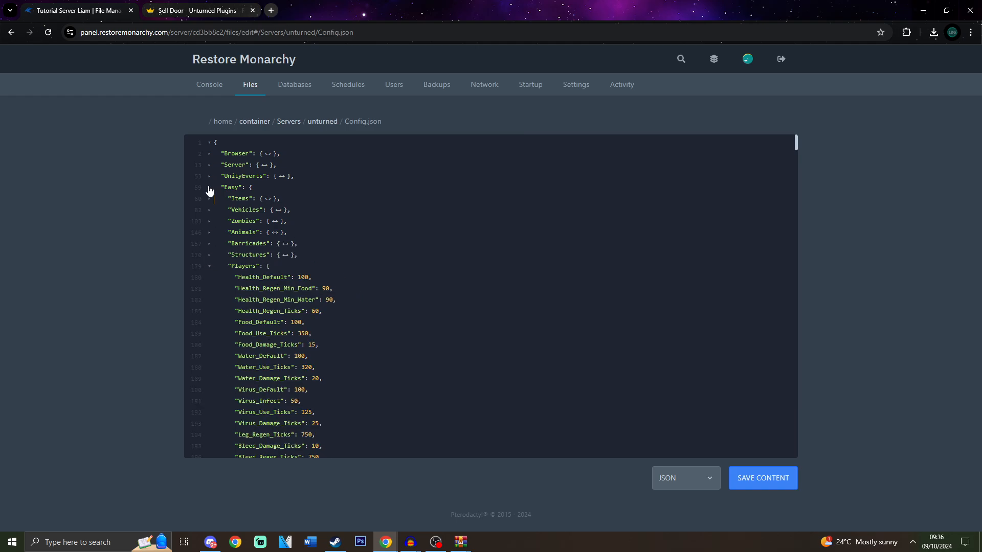
click(208, 187)
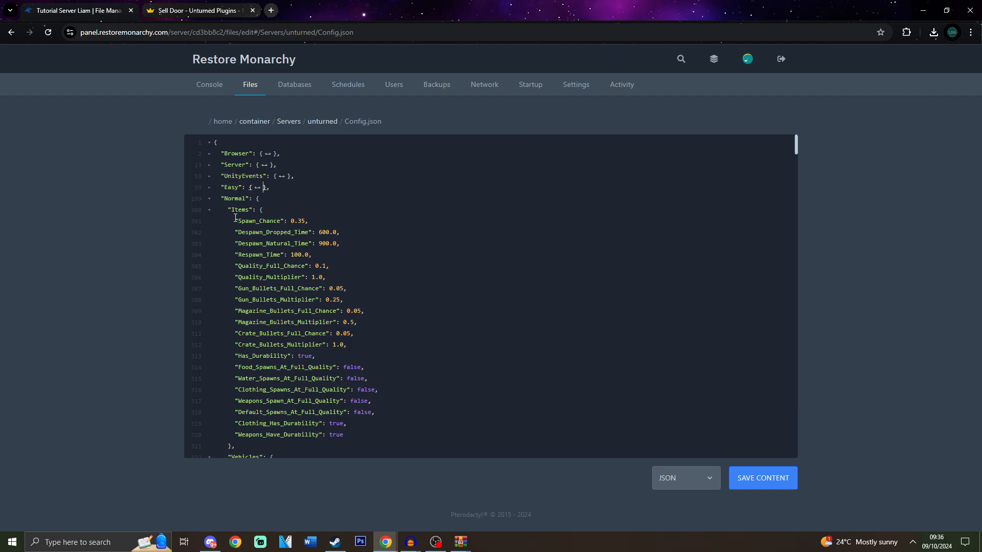
- Set Normal > Zombies > Spawn_Chance to 0.00 and save Config.json
text(0.00,)
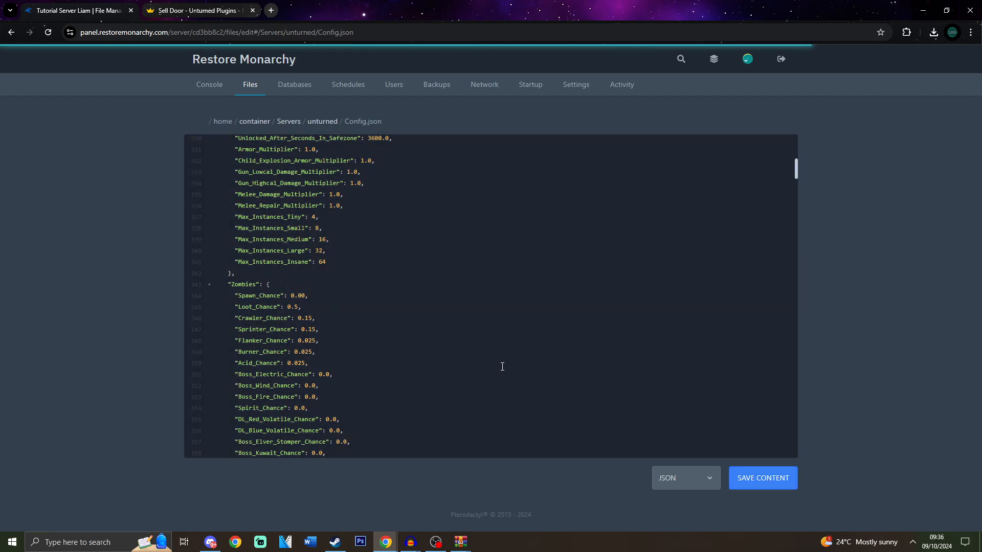
click(205, 85)
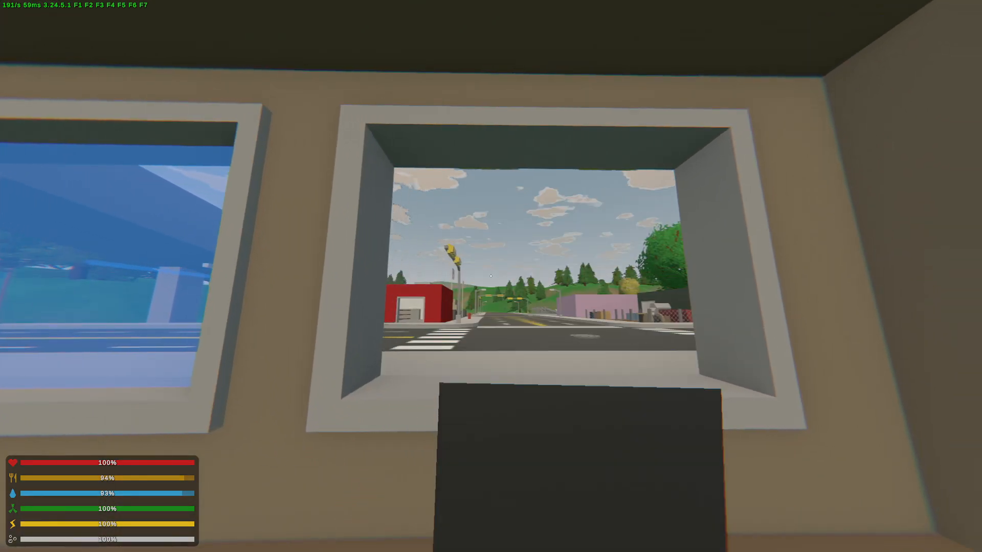
mouse_move(491, 276)
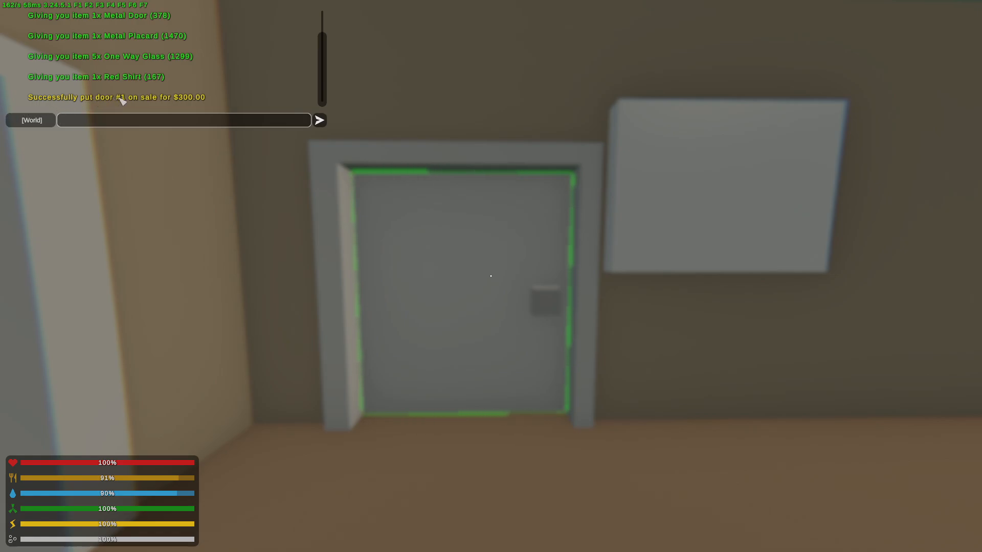
- Confirm Door #1 is for sale at $300.00 via its placard and property panel
click(184, 120)
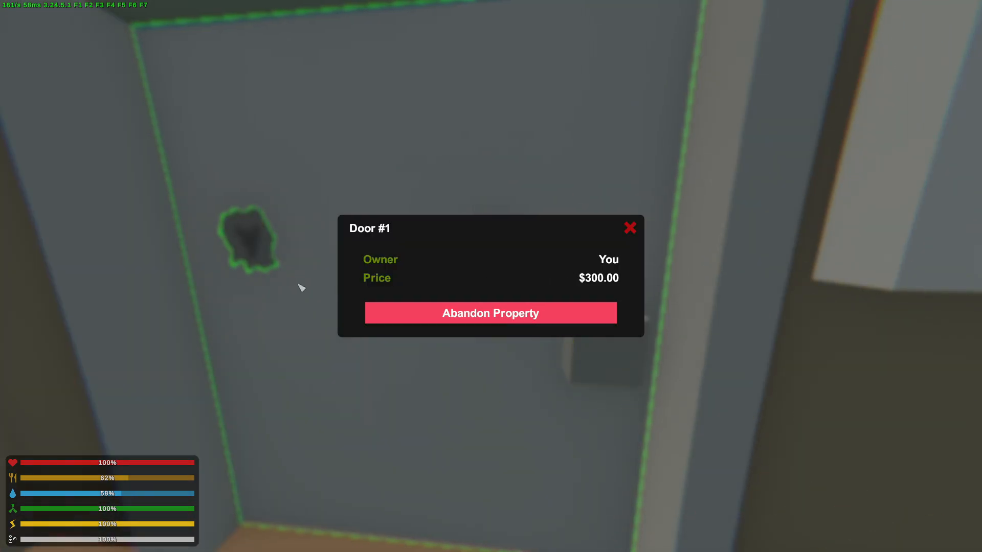
mouse_move(626, 319)
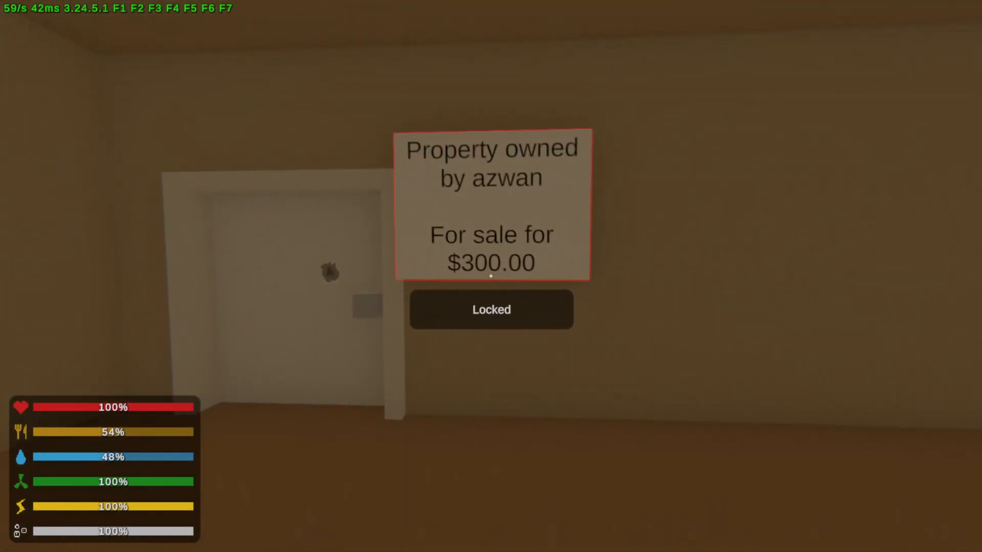
- As the second player, view Door #1's sale details and buy the property for $300.00
click(491, 309)
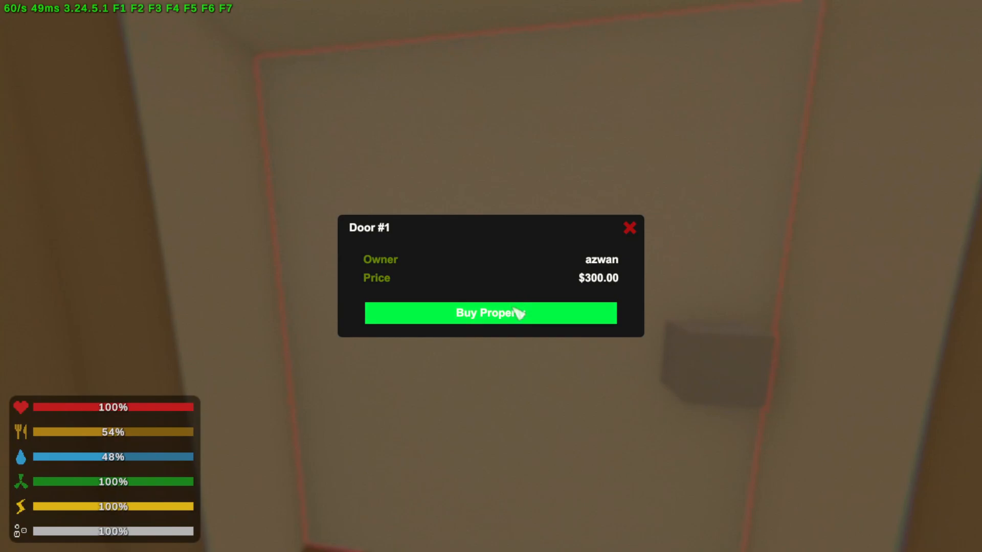
click(489, 313)
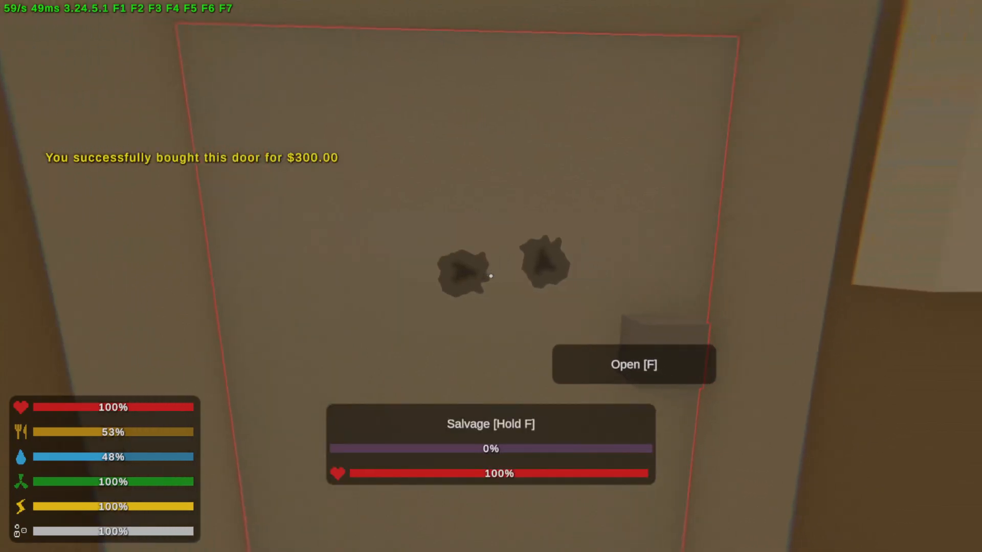